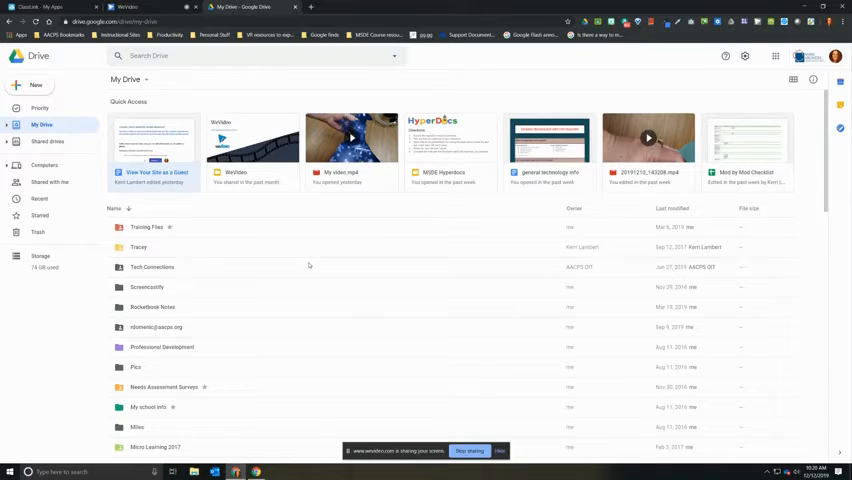
{"action": "mouse_move", "coordinate": [304, 266]}
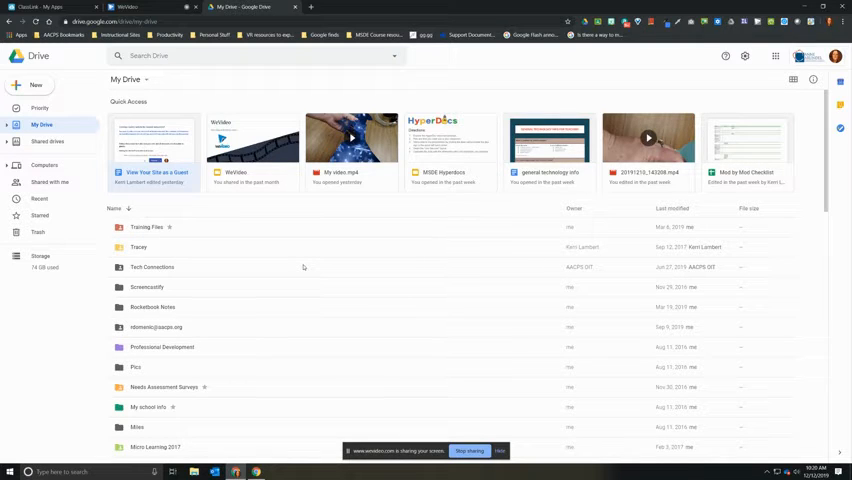
{"action": "mouse_move", "coordinate": [244, 304]}
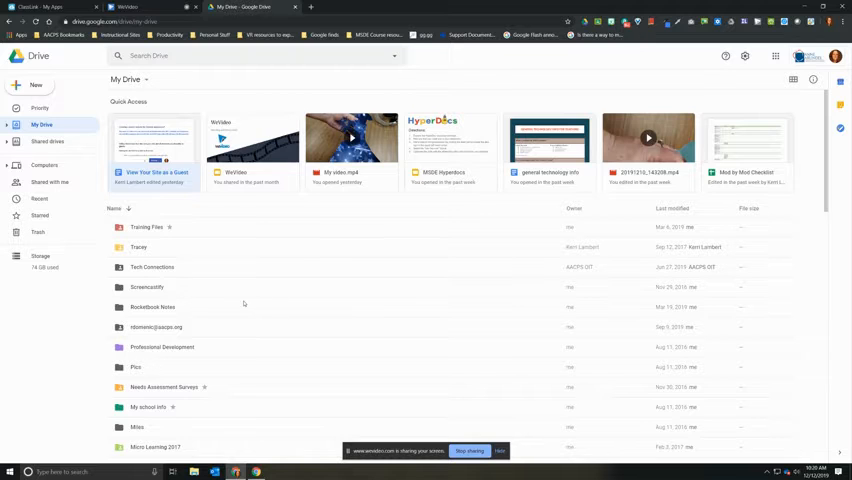
Select the Google Doc listed below the folders in My Drive.
{"action": "scroll", "scroll_direction": "down", "scroll_amount": 3}
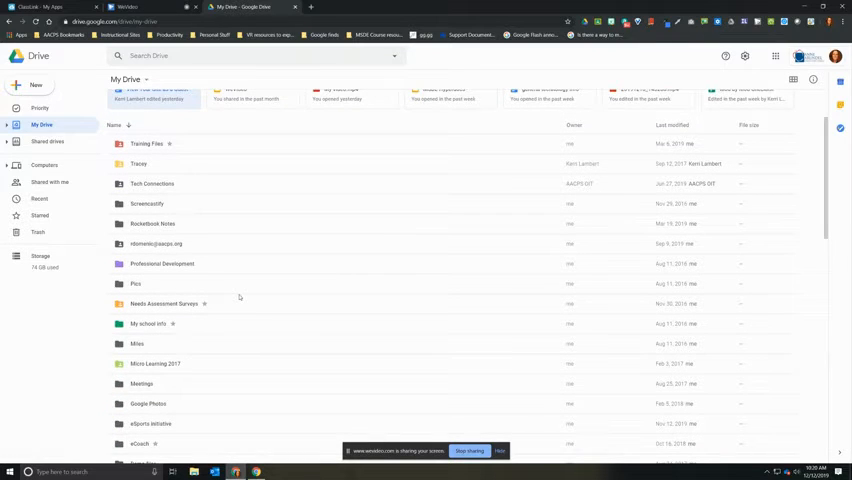
{"action": "scroll", "scroll_direction": "down", "scroll_amount": 3}
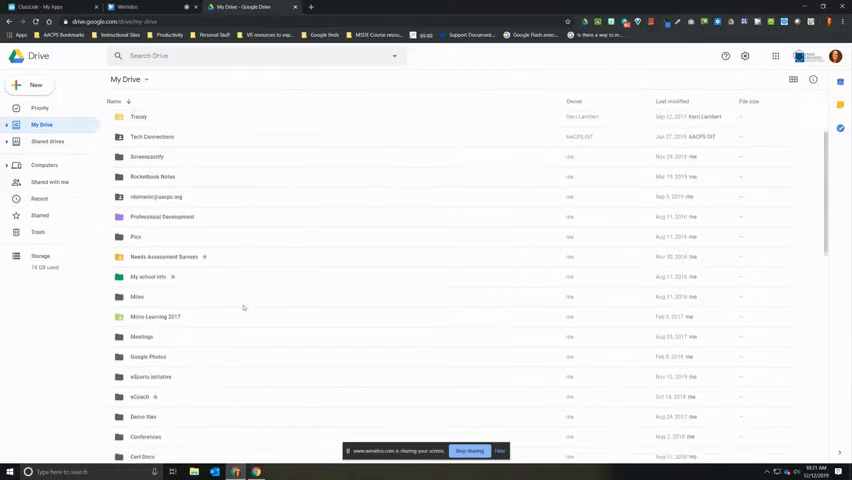
{"action": "scroll", "scroll_direction": "down", "scroll_amount": 3}
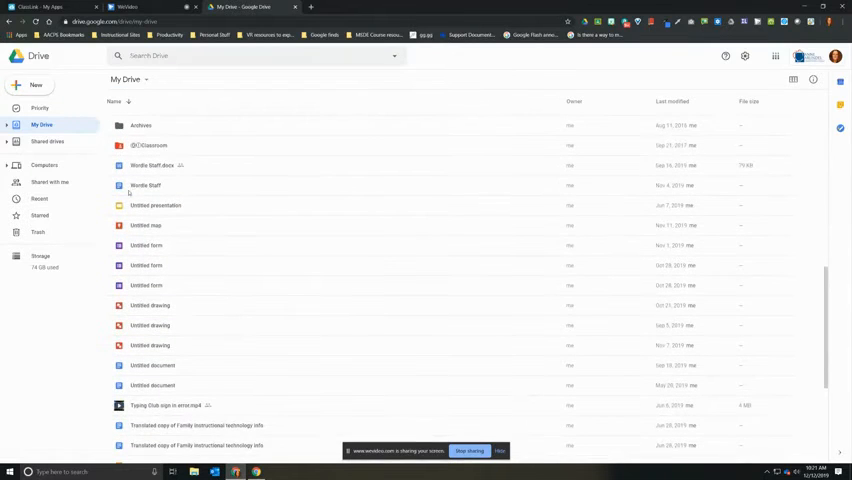
{"action": "left_click", "coordinate": [146, 184]}
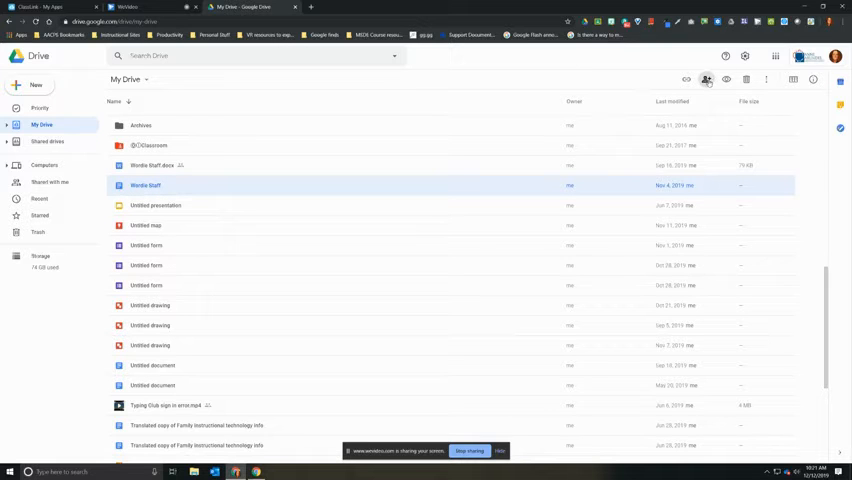
Enable a shareable link so district members with the link can view the Doc.
{"action": "left_click", "coordinate": [706, 80]}
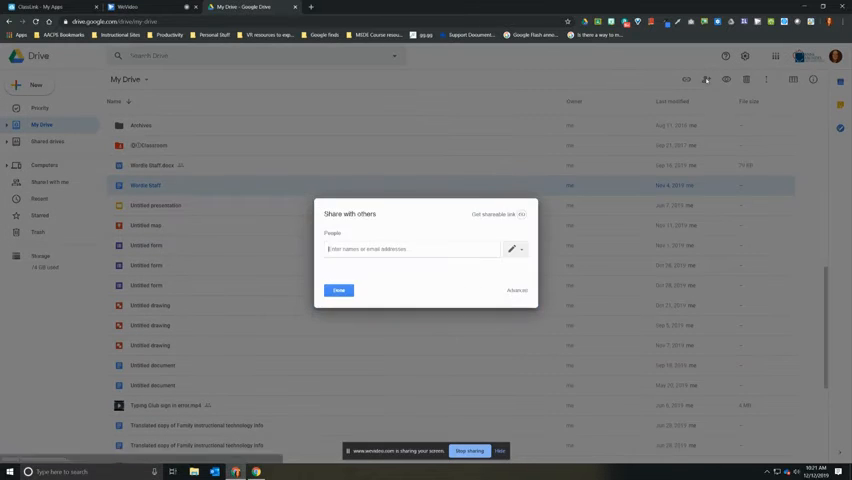
{"action": "mouse_move", "coordinate": [520, 214]}
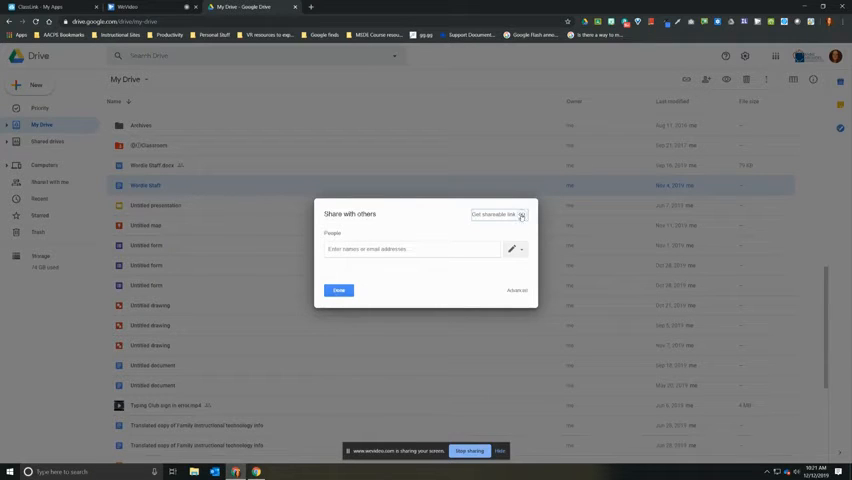
{"action": "left_click", "coordinate": [520, 216]}
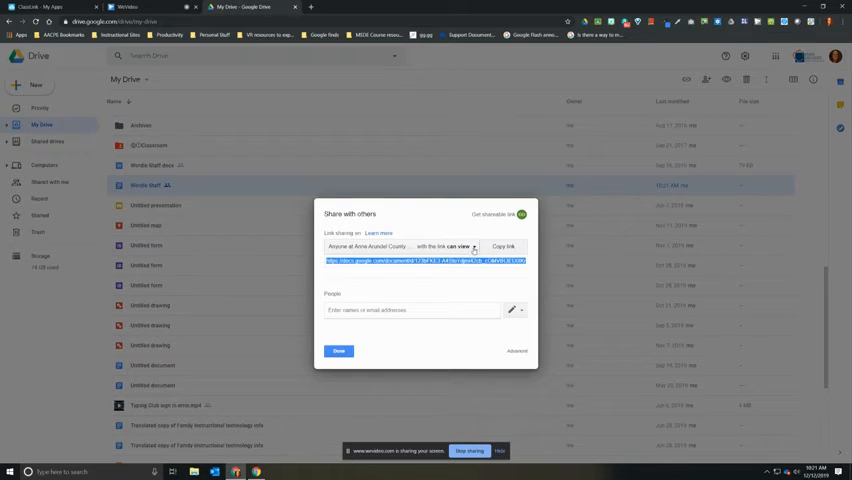
{"action": "left_click", "coordinate": [466, 246]}
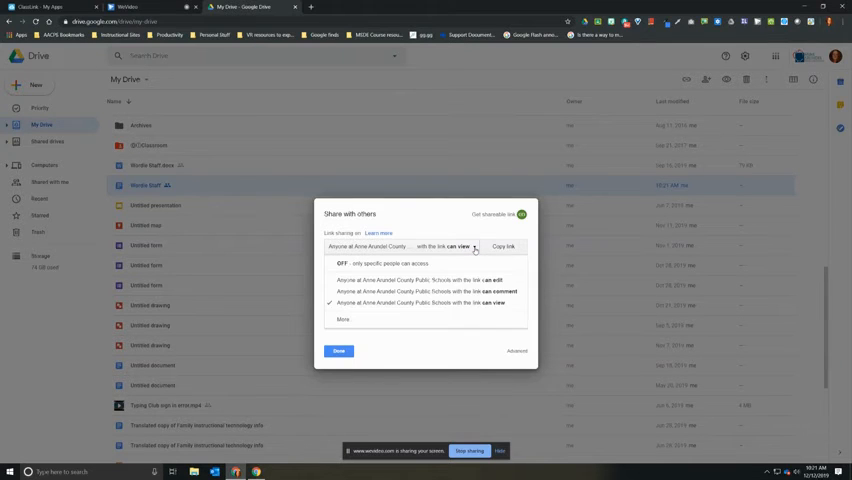
{"action": "mouse_move", "coordinate": [468, 250]}
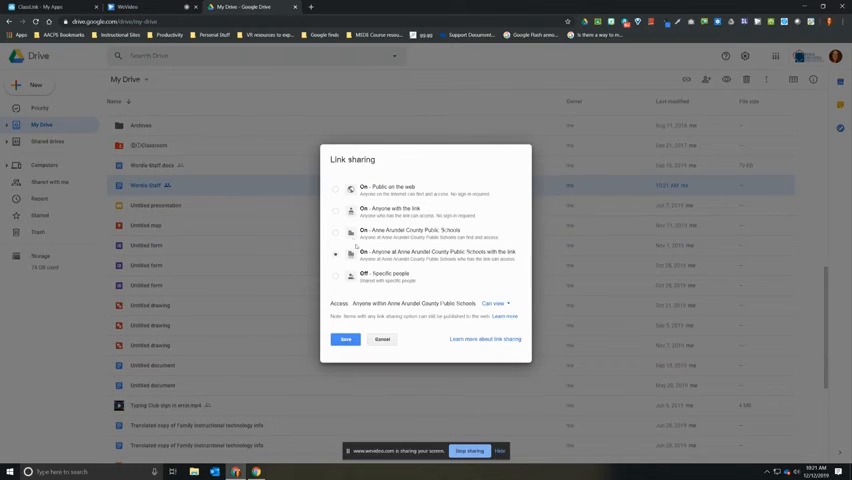
Set link access to 'Anyone with the link' can view and finish sharing.
{"action": "left_click", "coordinate": [336, 212]}
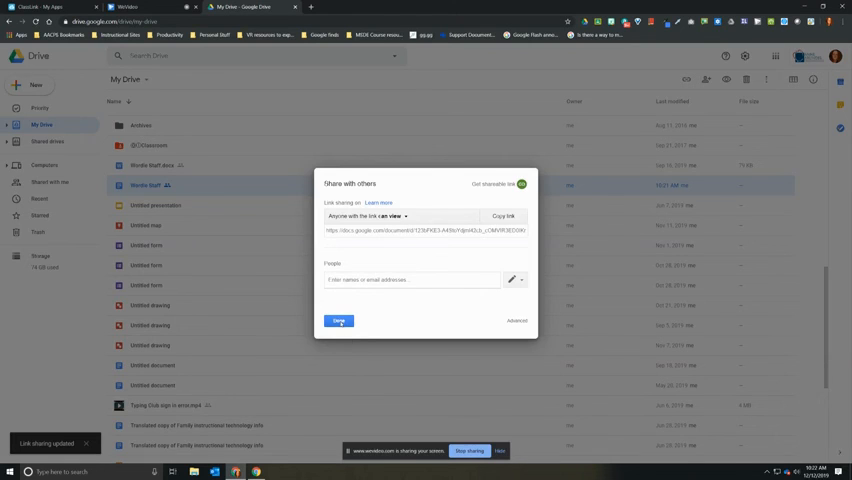
{"action": "left_click", "coordinate": [340, 320]}
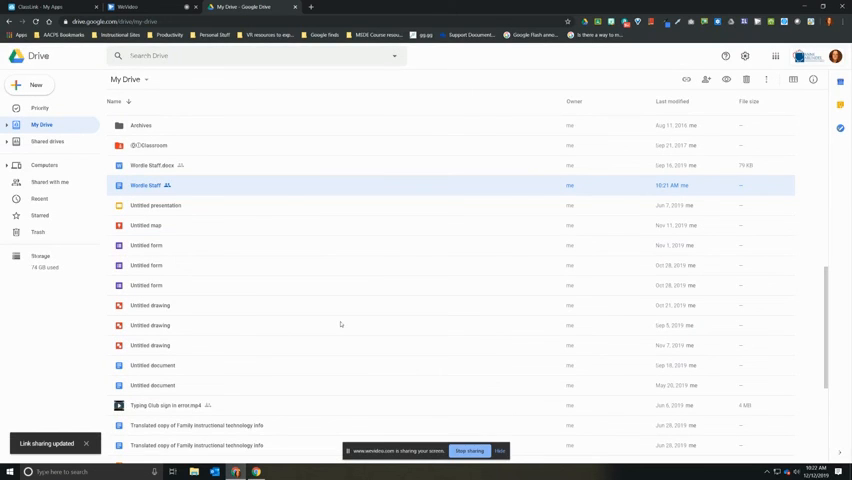